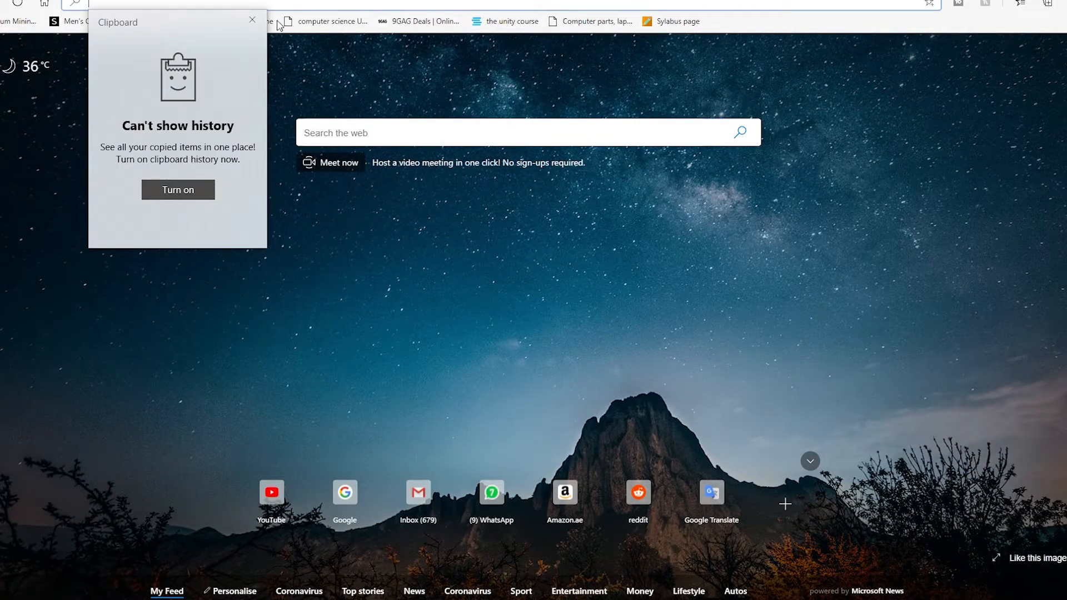
- Search Google for 'mod db' and open the Mod DB site
left_click(253, 19)
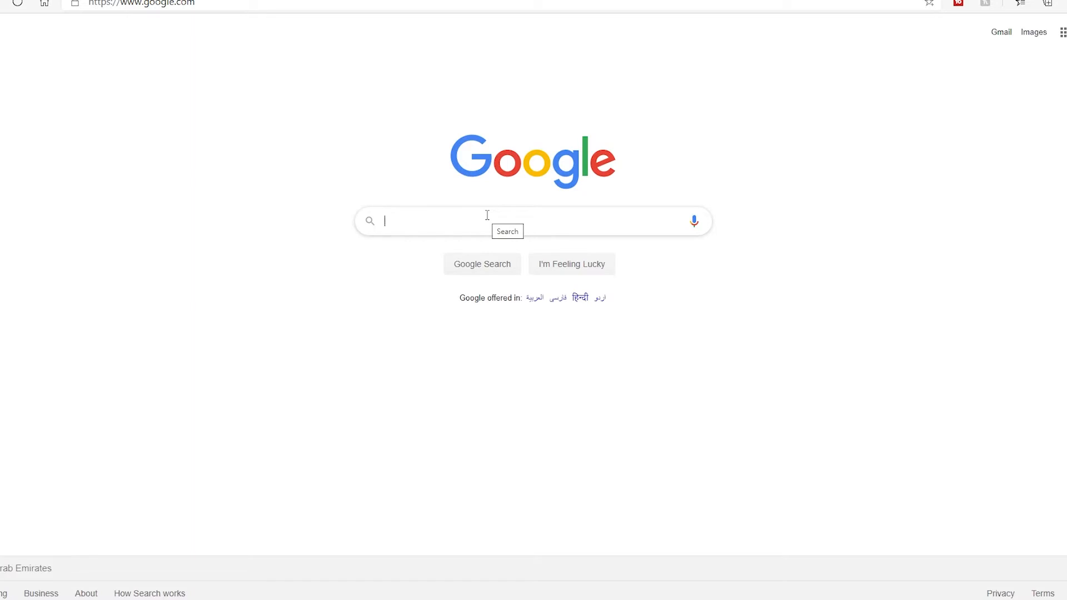
type("mod db")
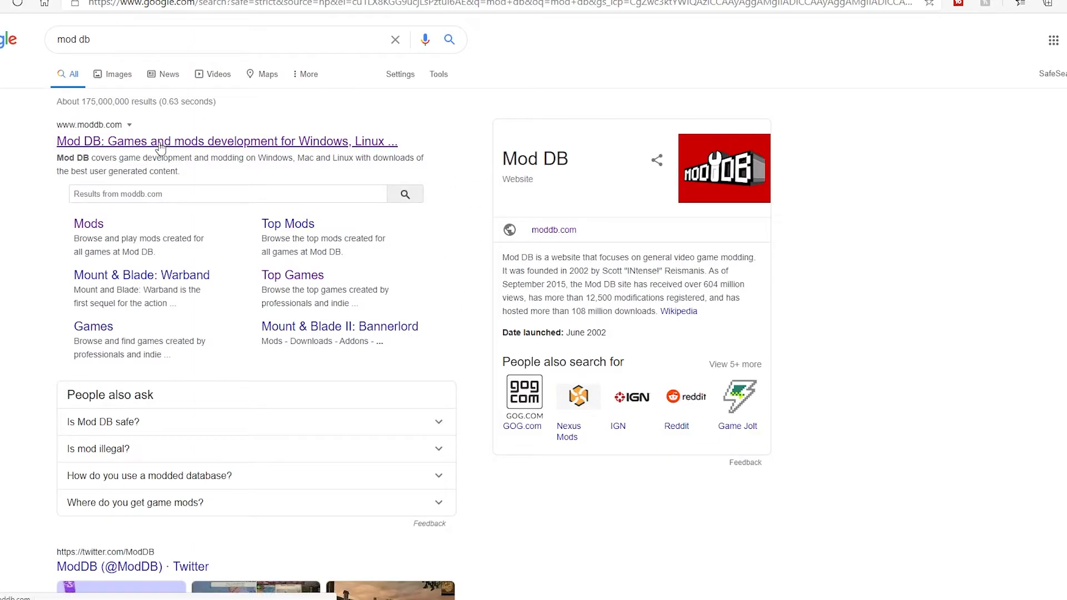
left_click(226, 140)
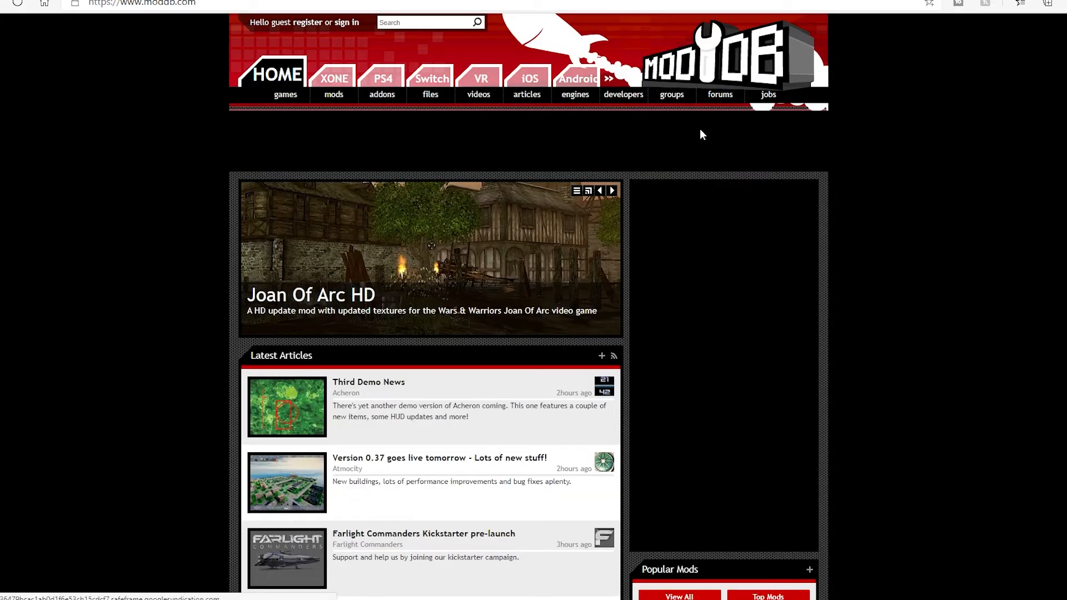
- Search ModDB's games directory for 'red alert 3' and browse the 31 results
scroll("down", 3)
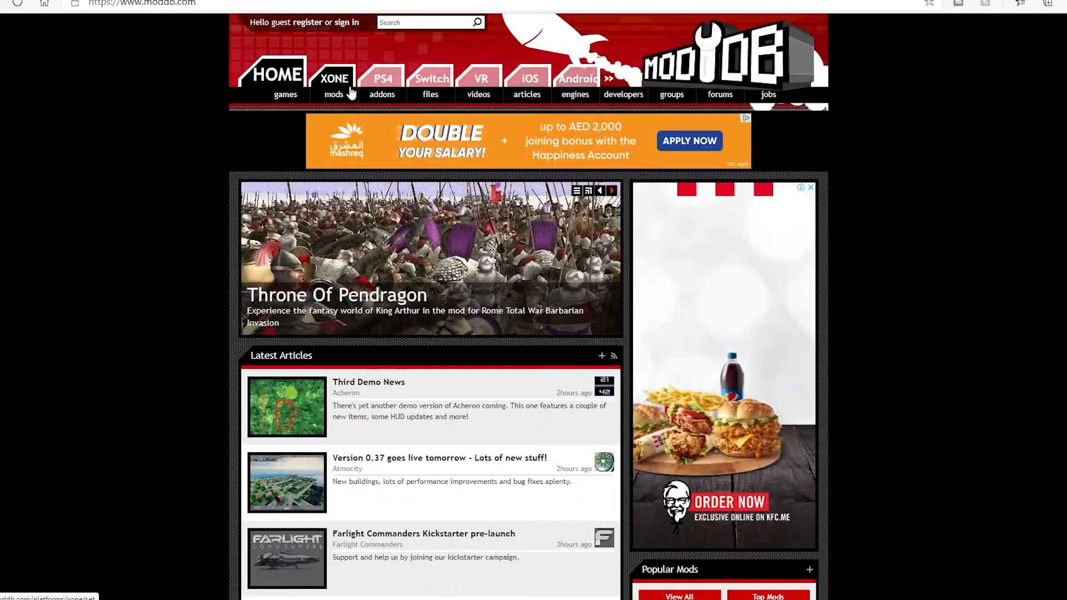
left_click(333, 93)
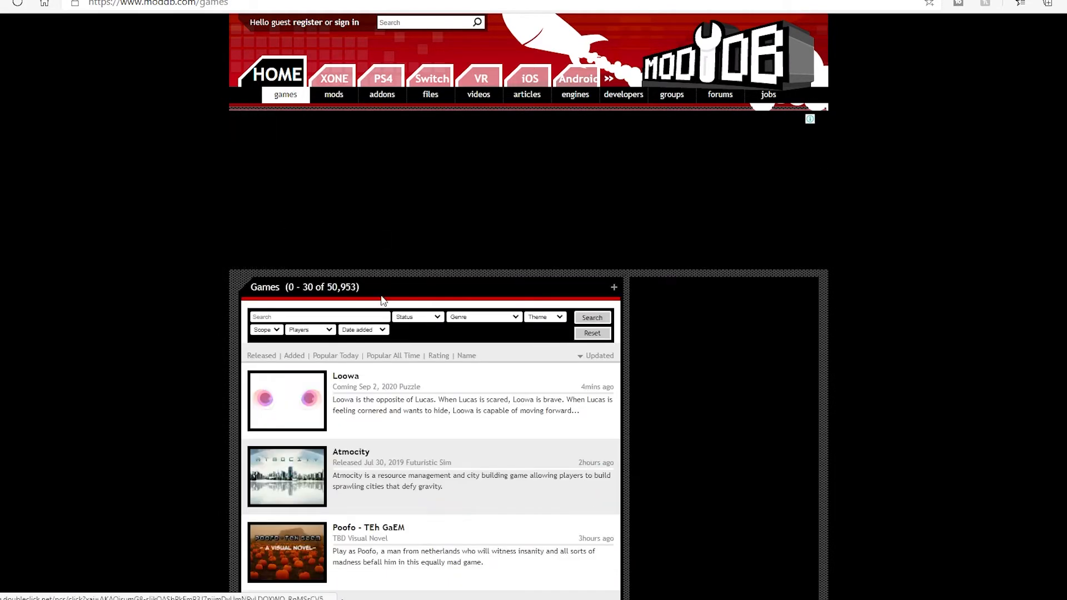
type("red alert 3")
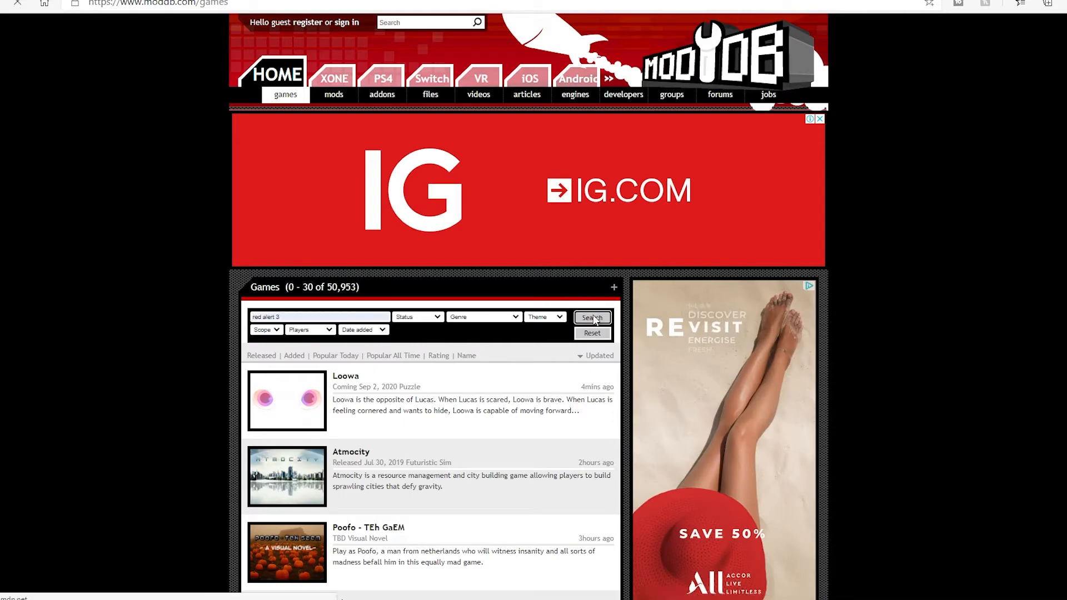
left_click(591, 317)
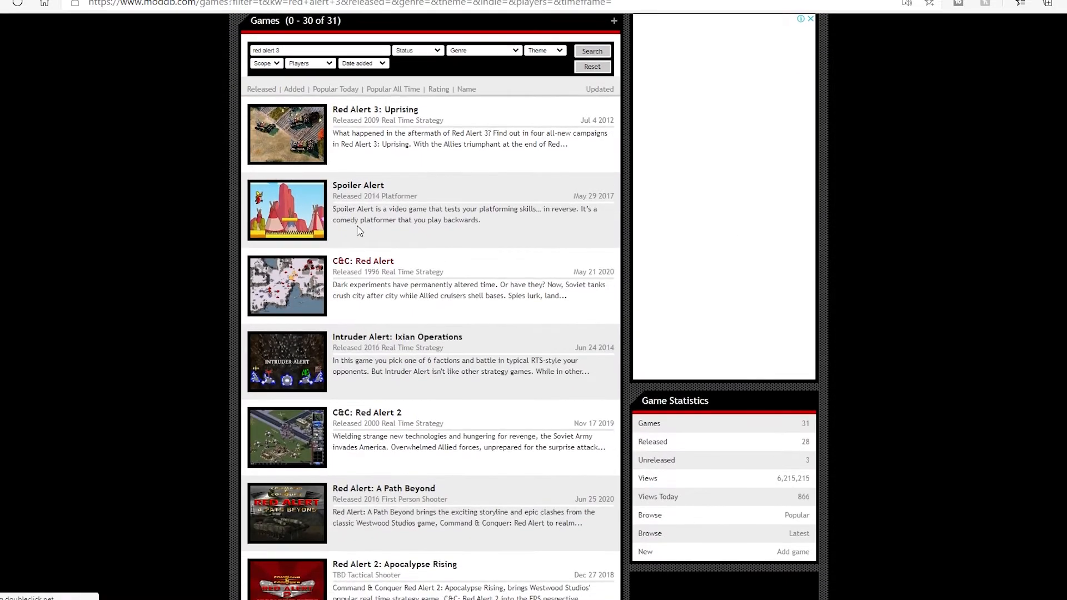
scroll("down", 3)
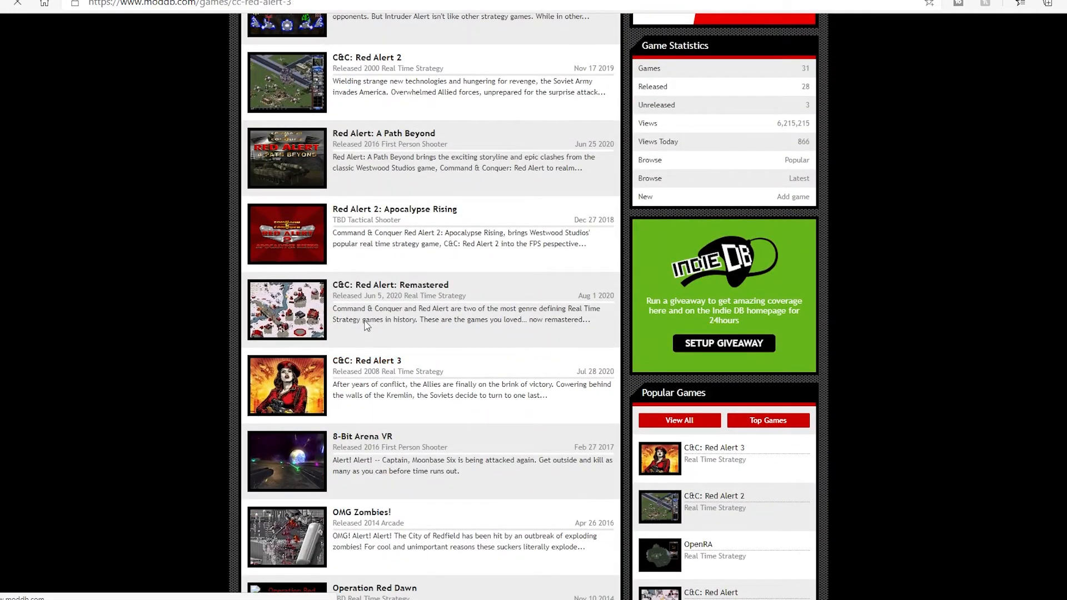
- Open the C&C: Red Alert 3 game page and view its mods
left_click(367, 361)
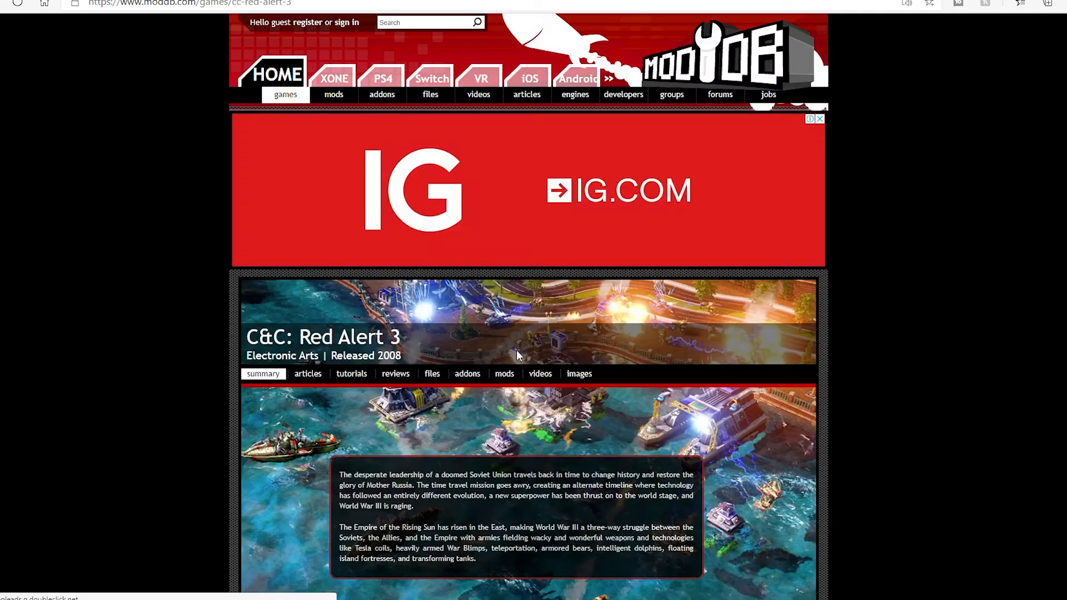
scroll("down", 3)
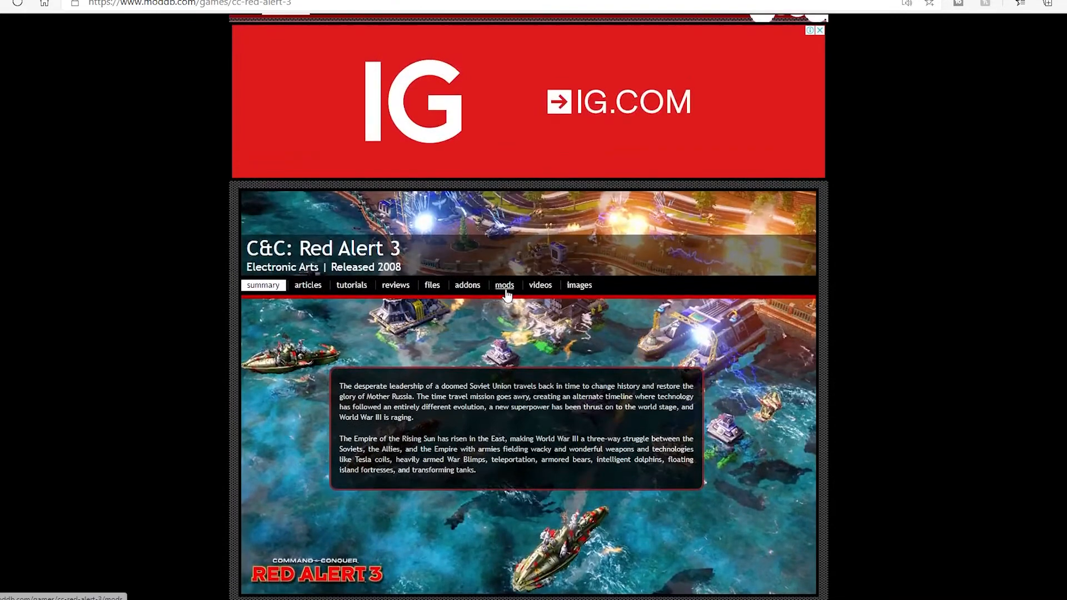
left_click(504, 284)
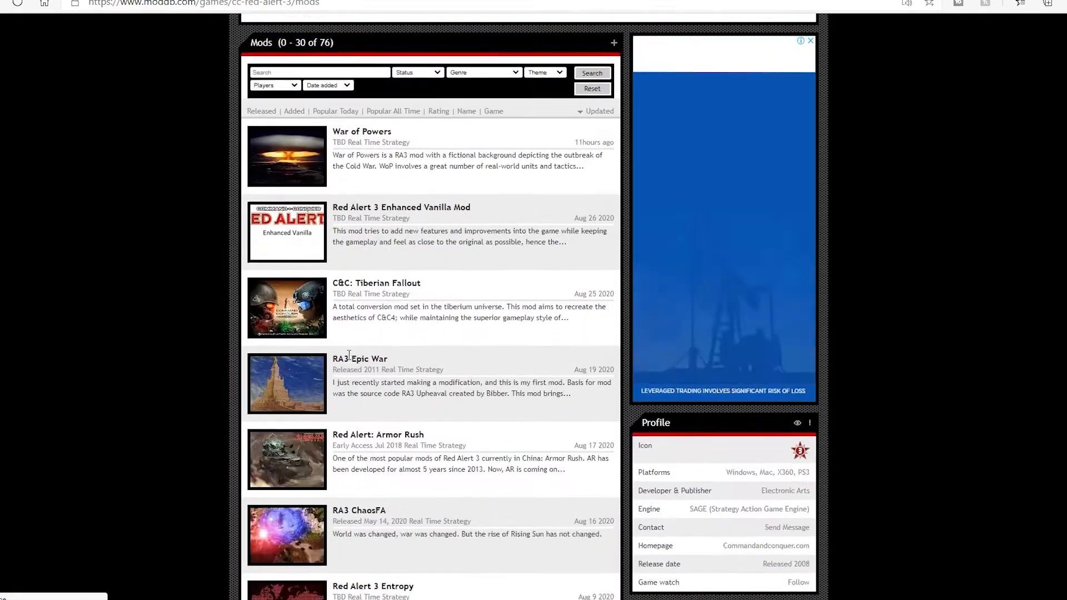
- Search the Red Alert 3 mods for 'Generals 2' and open its mod page
left_click(320, 56)
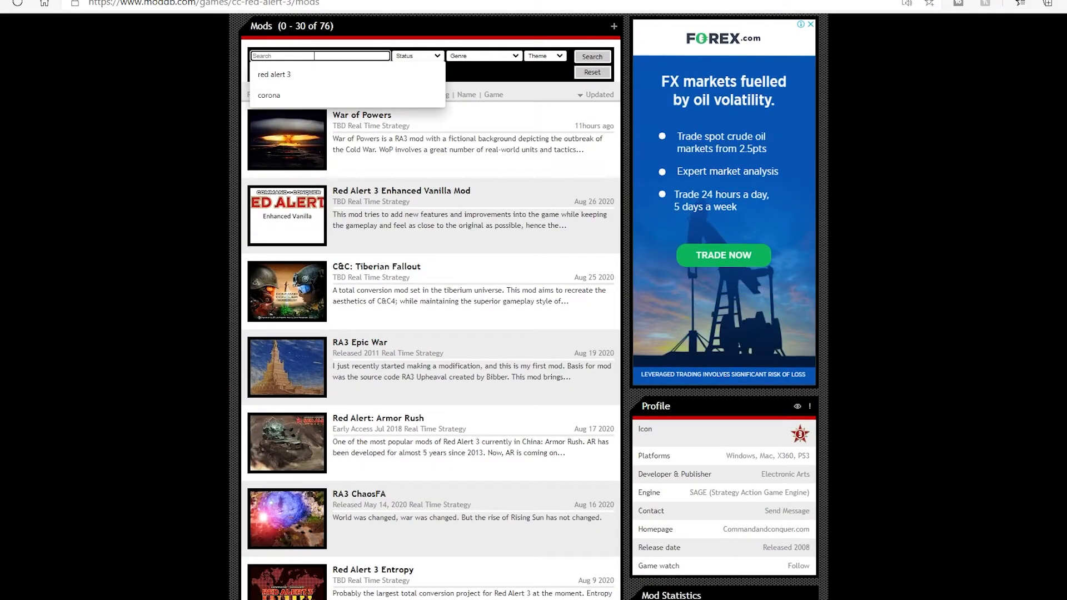
type("Gene")
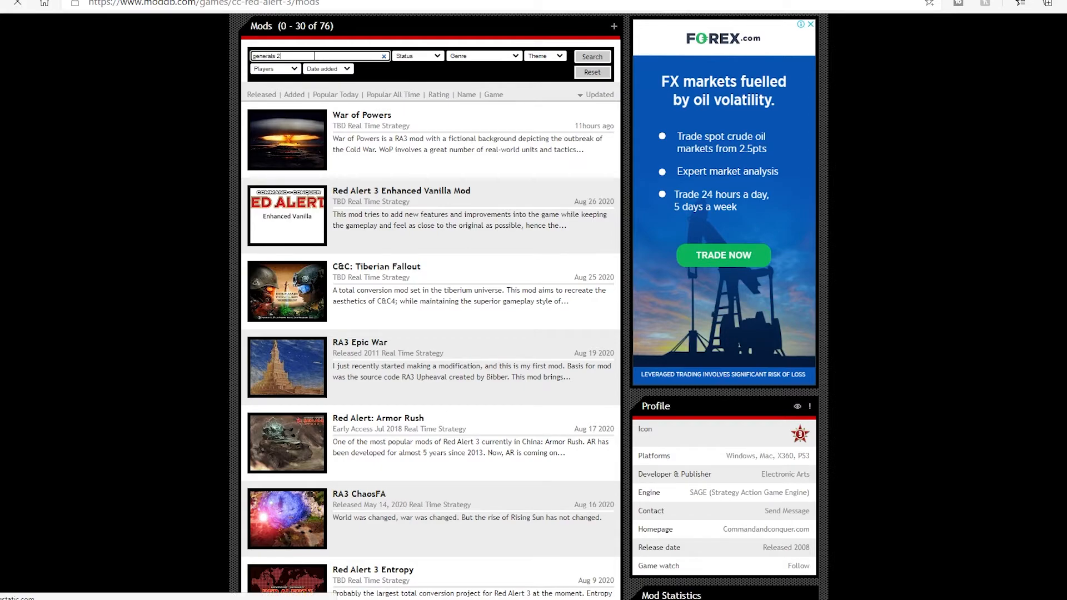
left_click(591, 55)
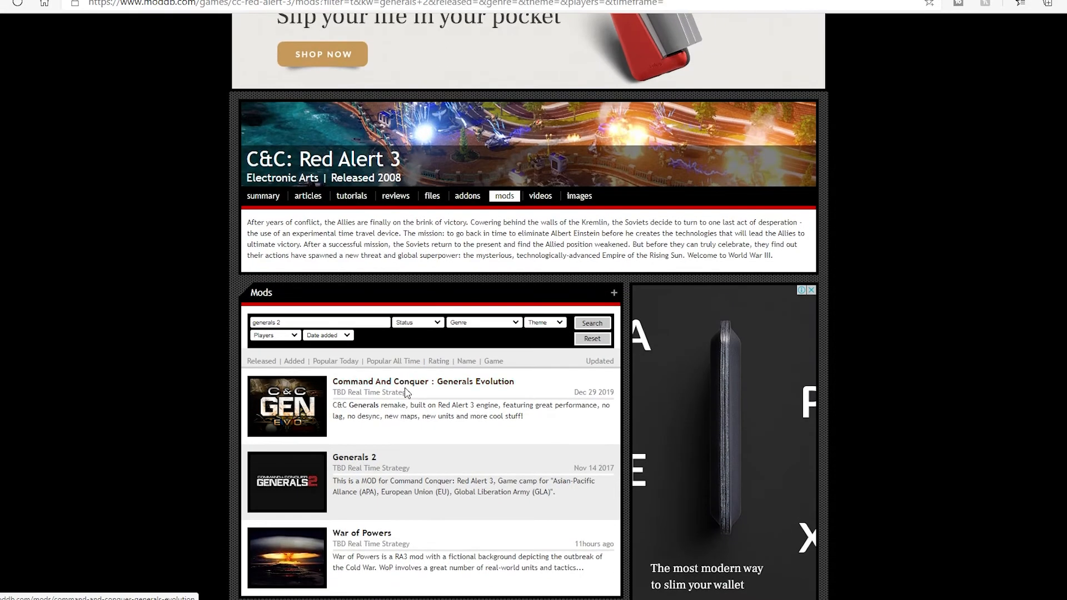
scroll("down", 3)
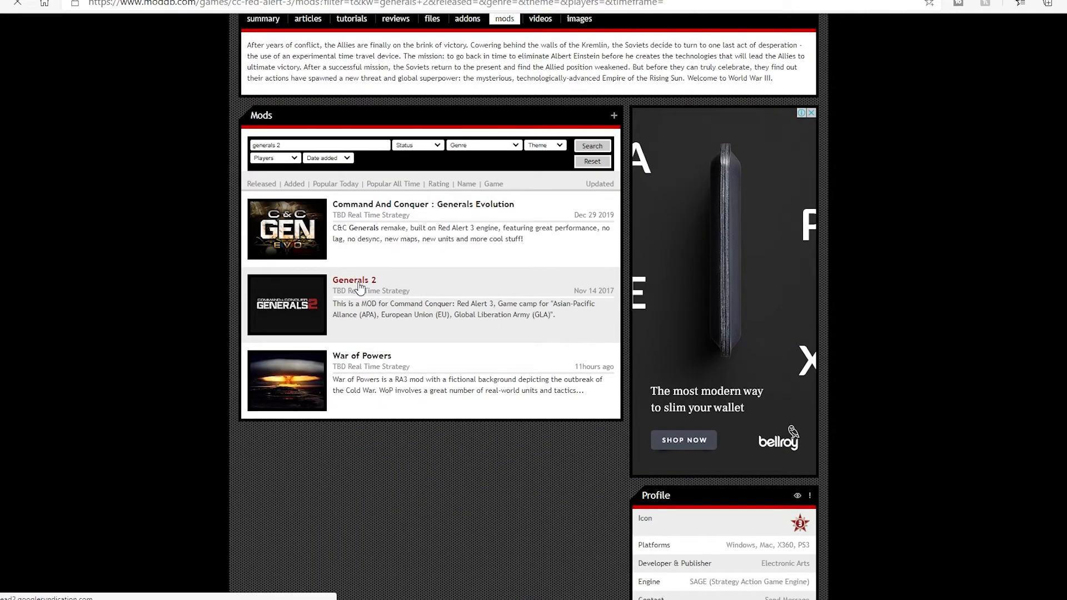
left_click(354, 279)
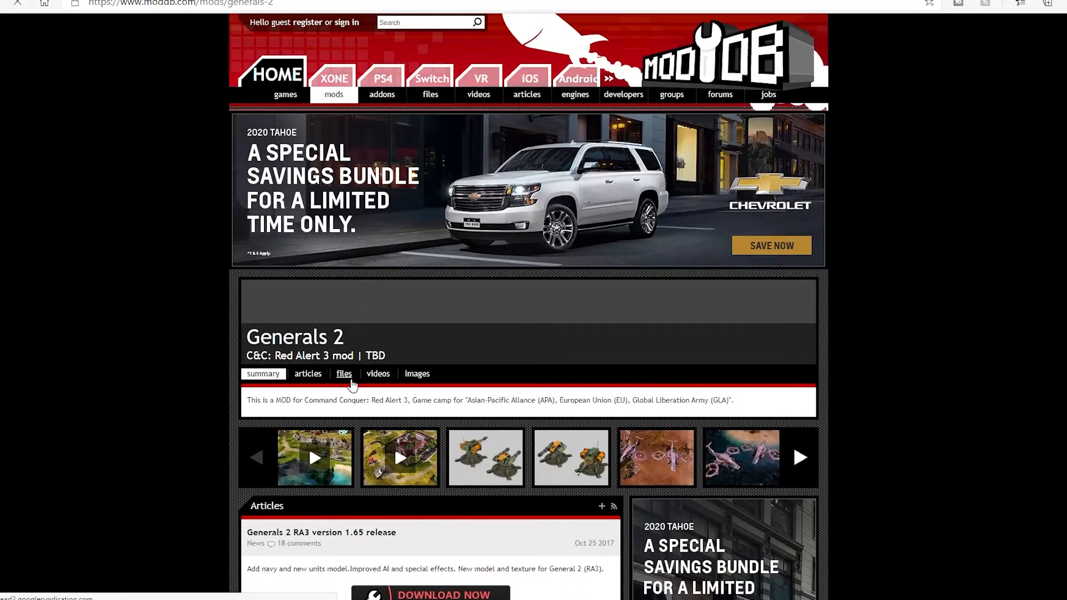
- Open the Generals2 Version 1.65 download page from the mod's files list
left_click(343, 373)
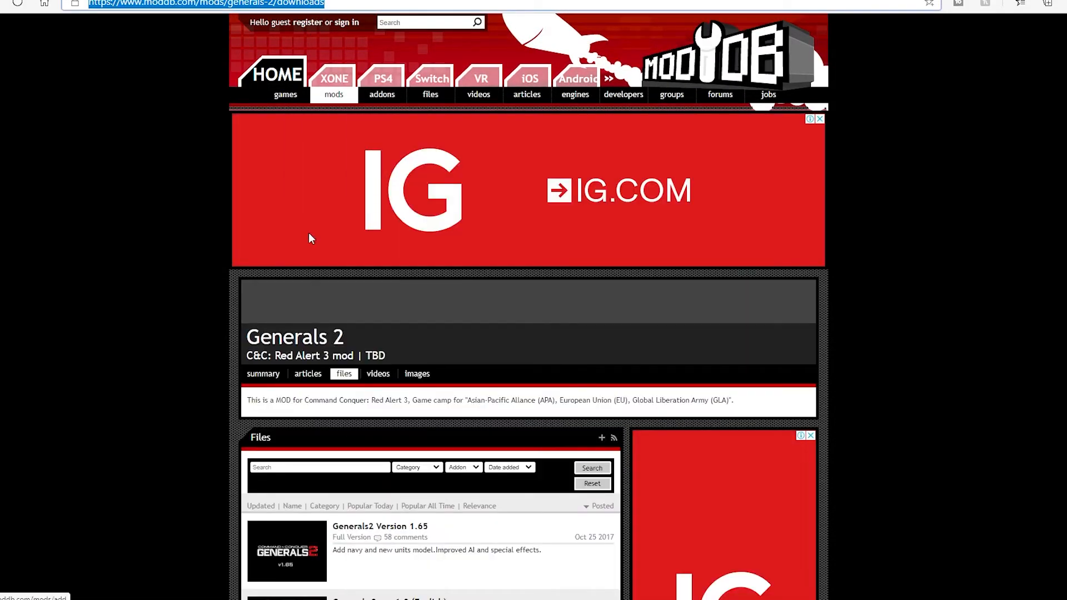
scroll("down", 3)
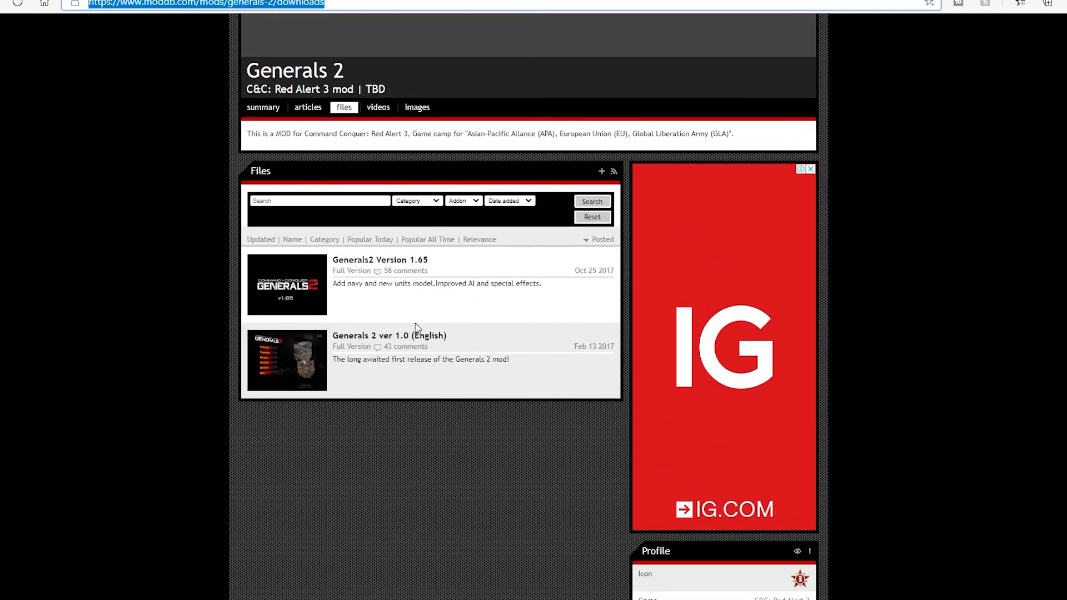
left_click(379, 259)
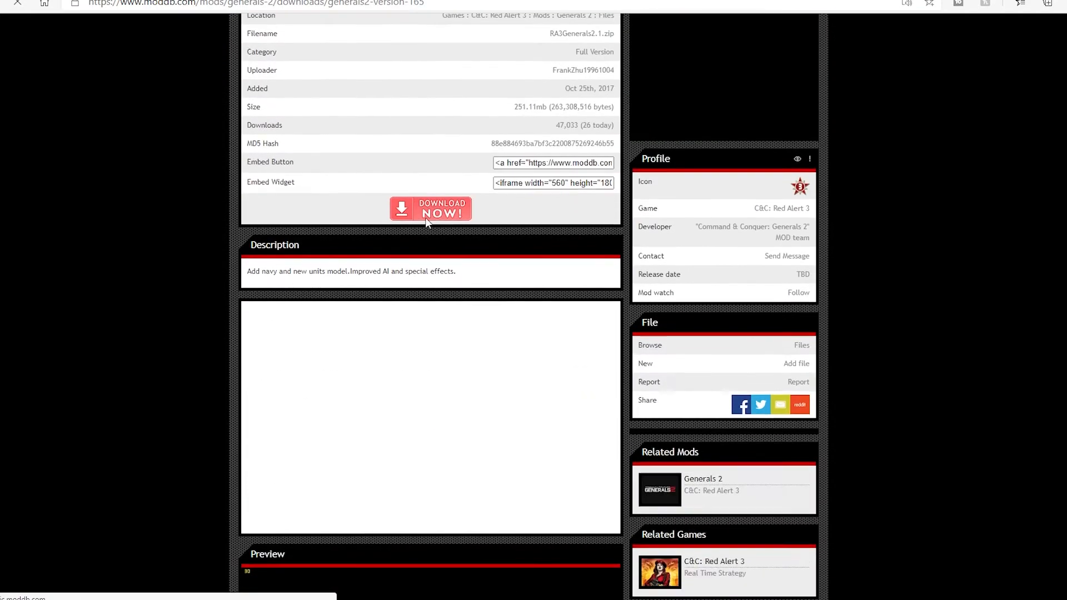
scroll("down", 3)
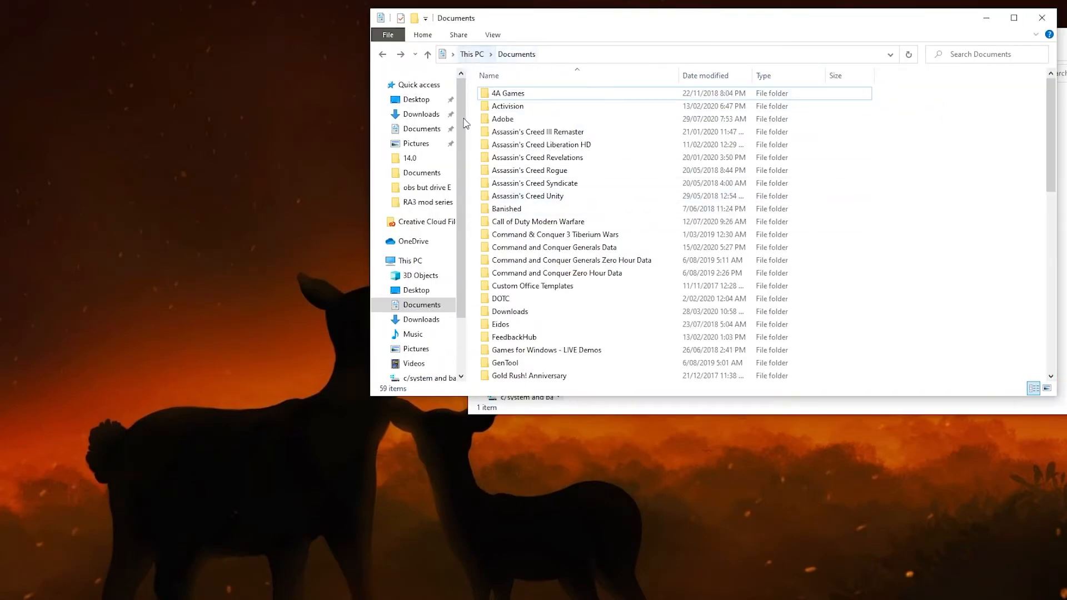
- Open Documents\Red Alert 3\mods beside the downloads folder holding the RA3Generals2.1 zip
left_click_drag(456, 18, 197, 13)
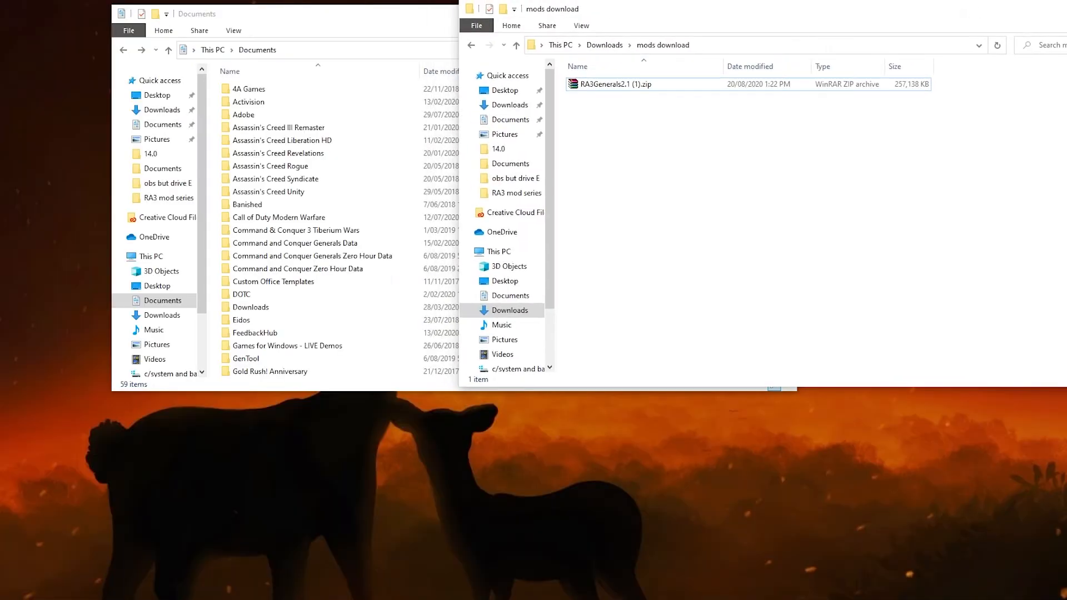
right_click(611, 84)
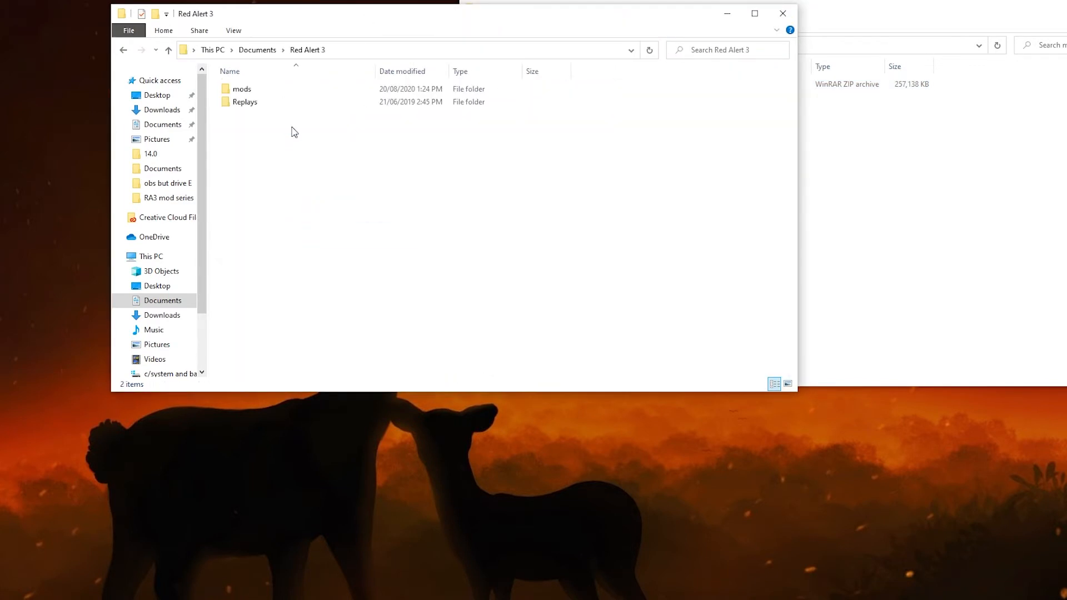
left_click(242, 88)
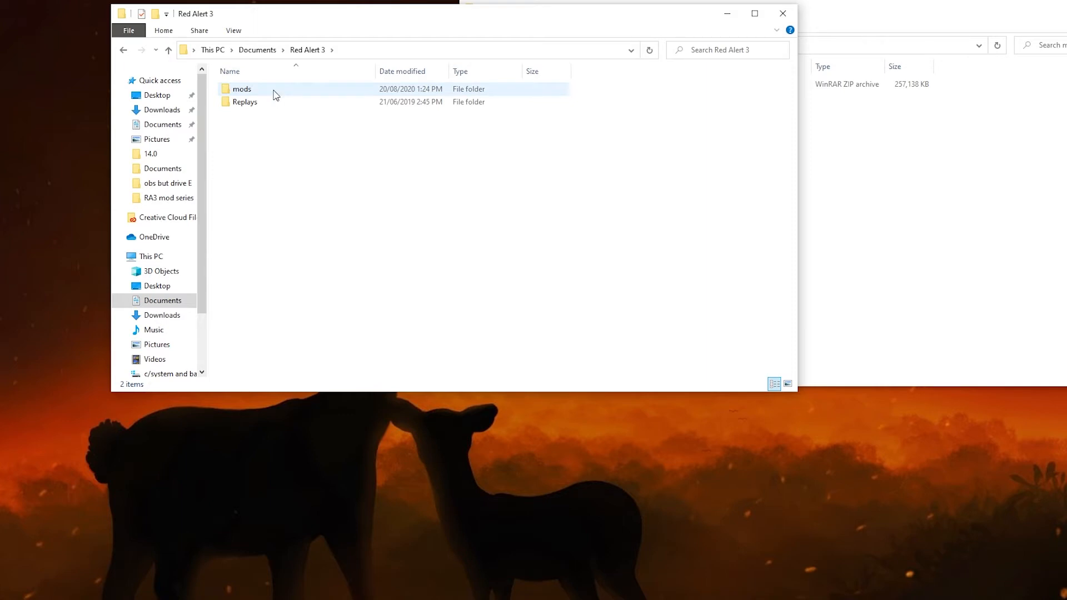
left_click(242, 88)
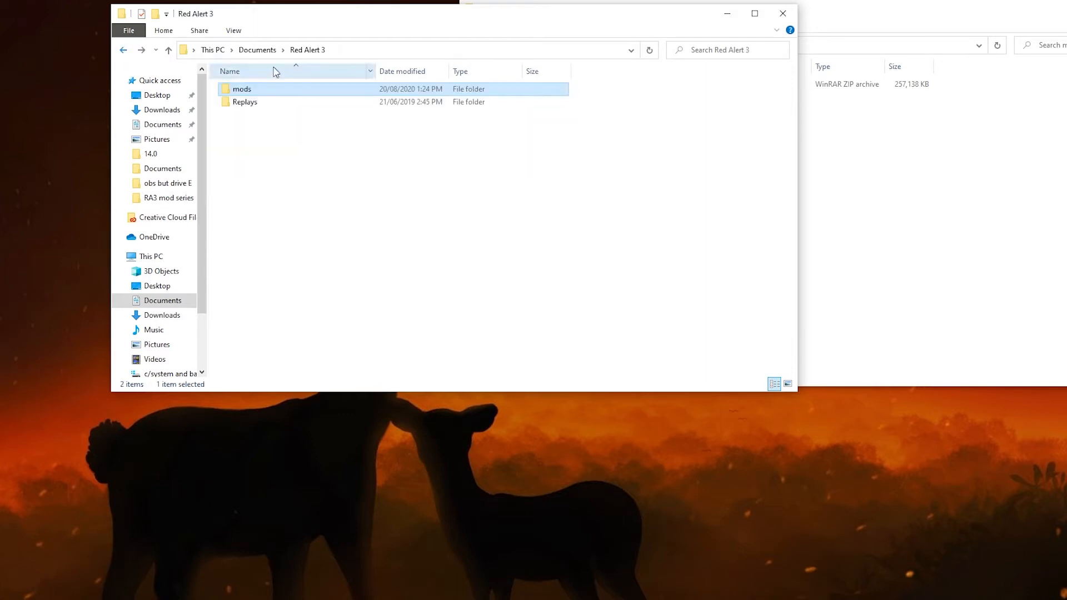
mouse_move(272, 92)
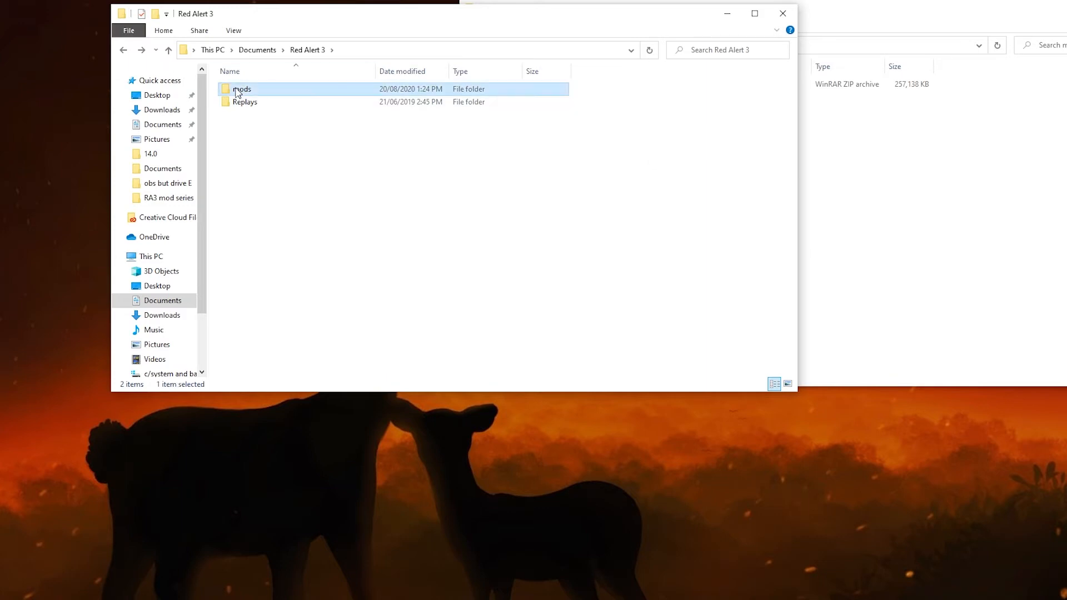
double_click(243, 89)
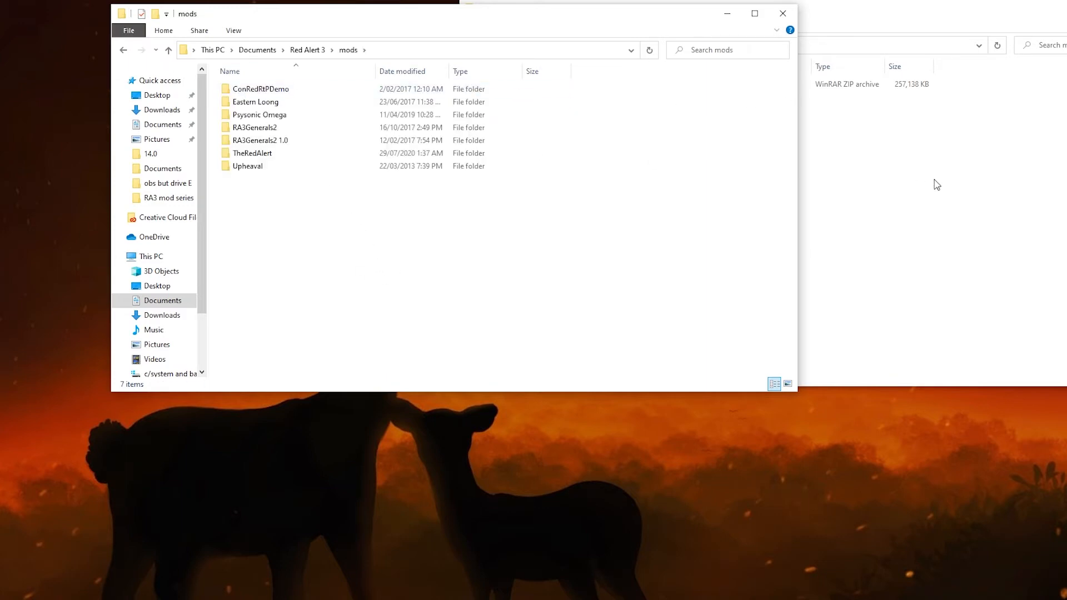
left_click(254, 127)
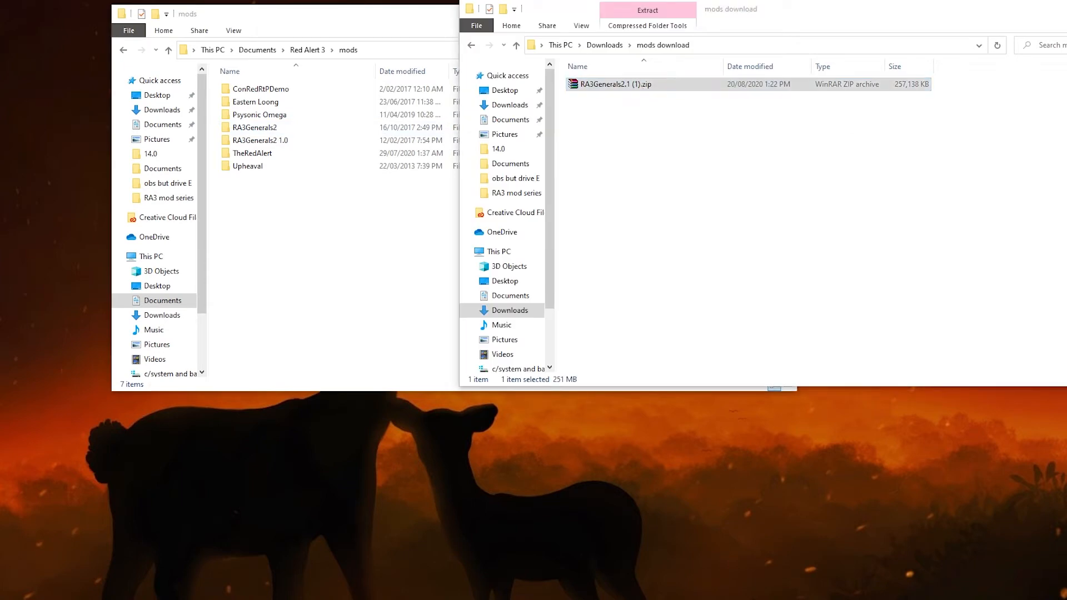
- Extract RA3Generals2 from RA3Generals2.1 (1).zip into mods and check its .big and .skudef files
double_click(618, 84)
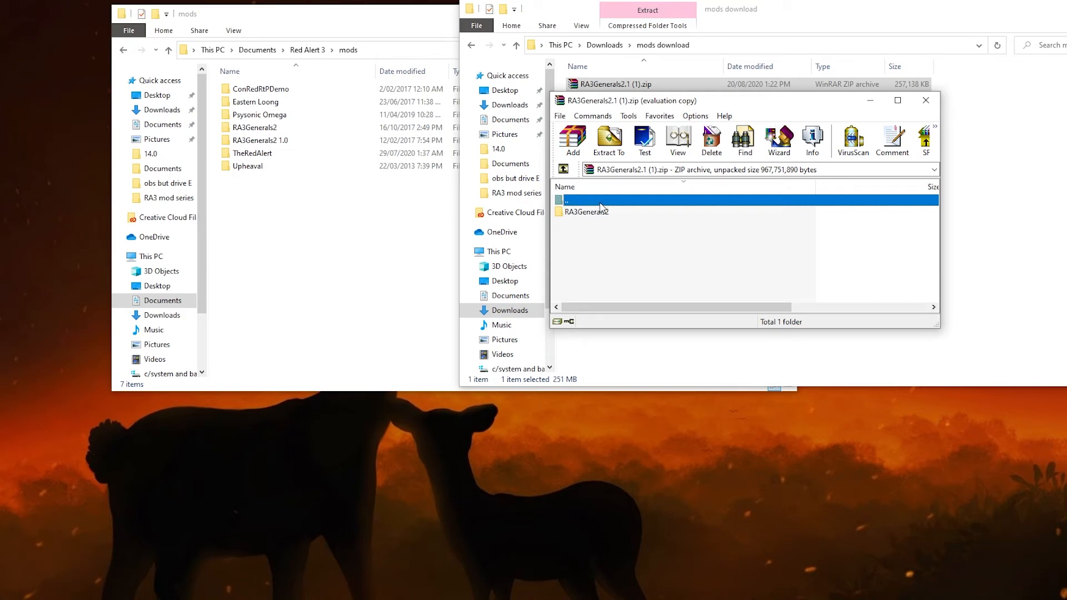
left_click(587, 212)
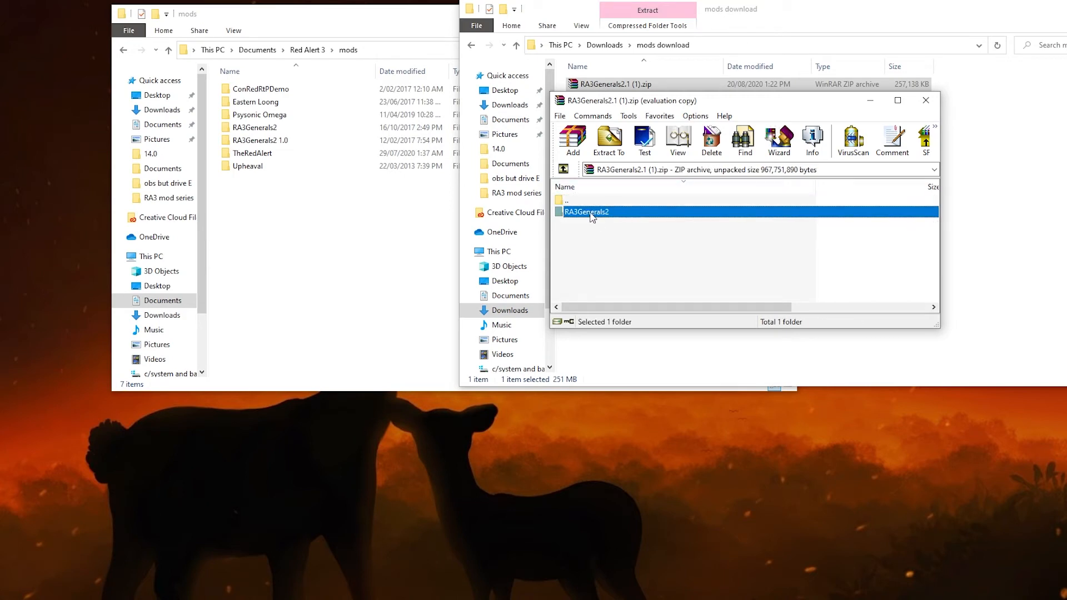
double_click(586, 212)
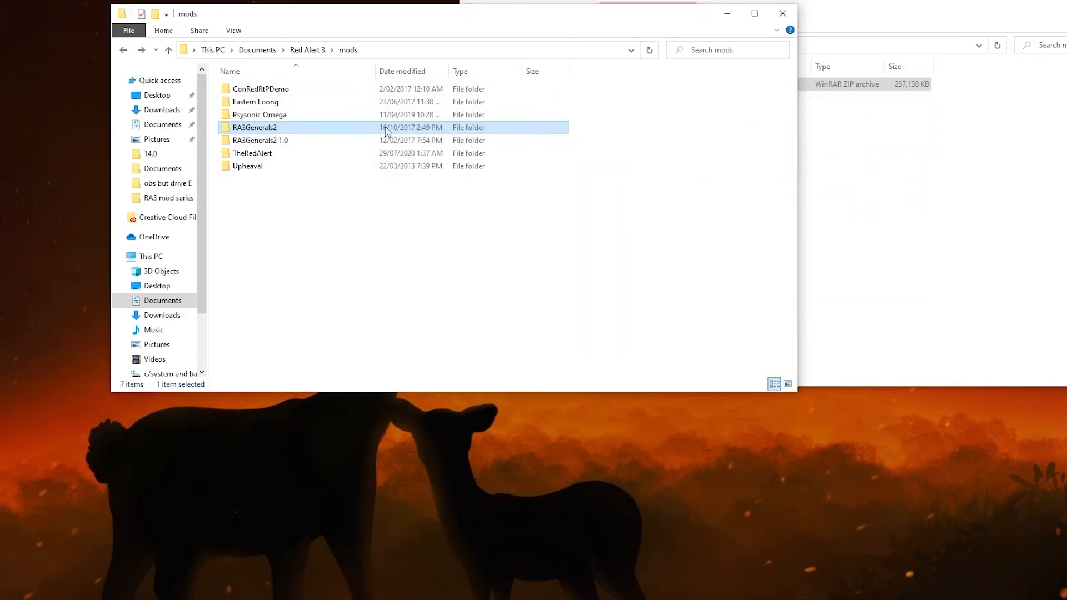
double_click(254, 127)
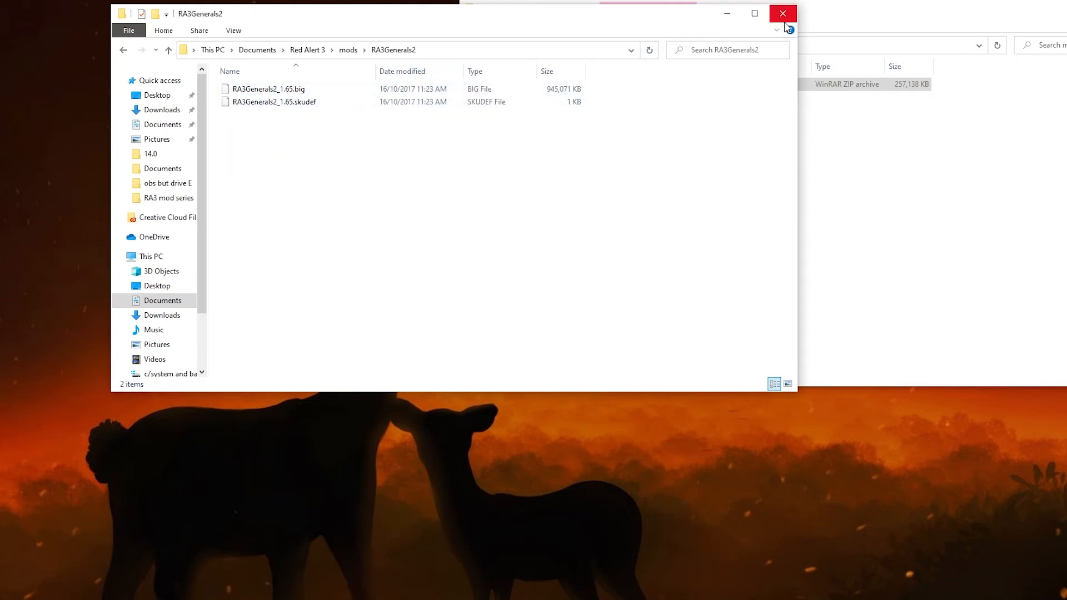
right_click(480, 118)
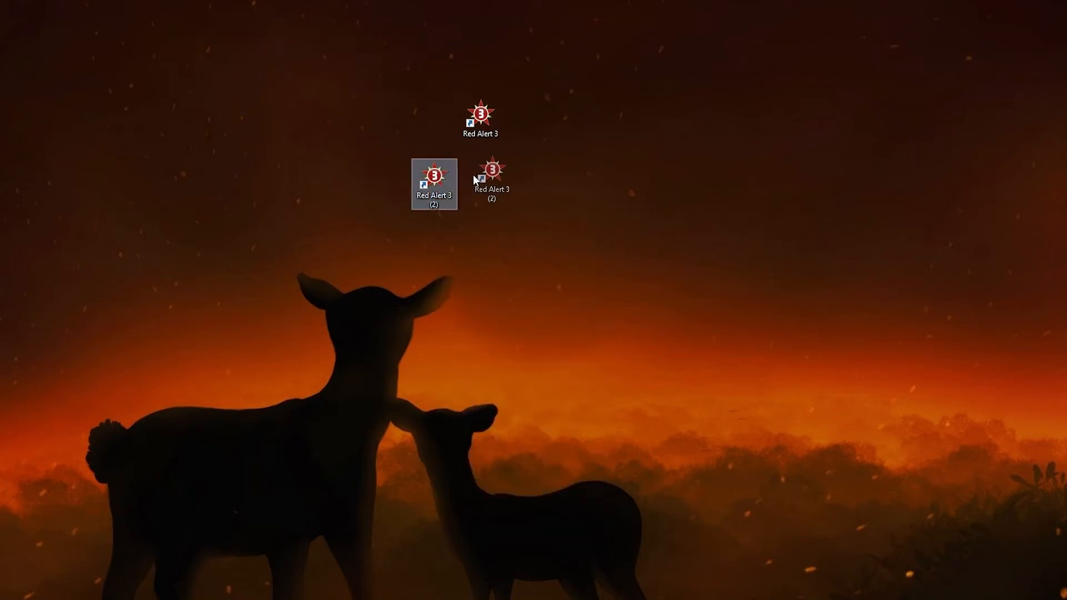
- Append -ui to the Red Alert 3 (2) shortcut's Target after RA3.exe and save
right_click(491, 180)
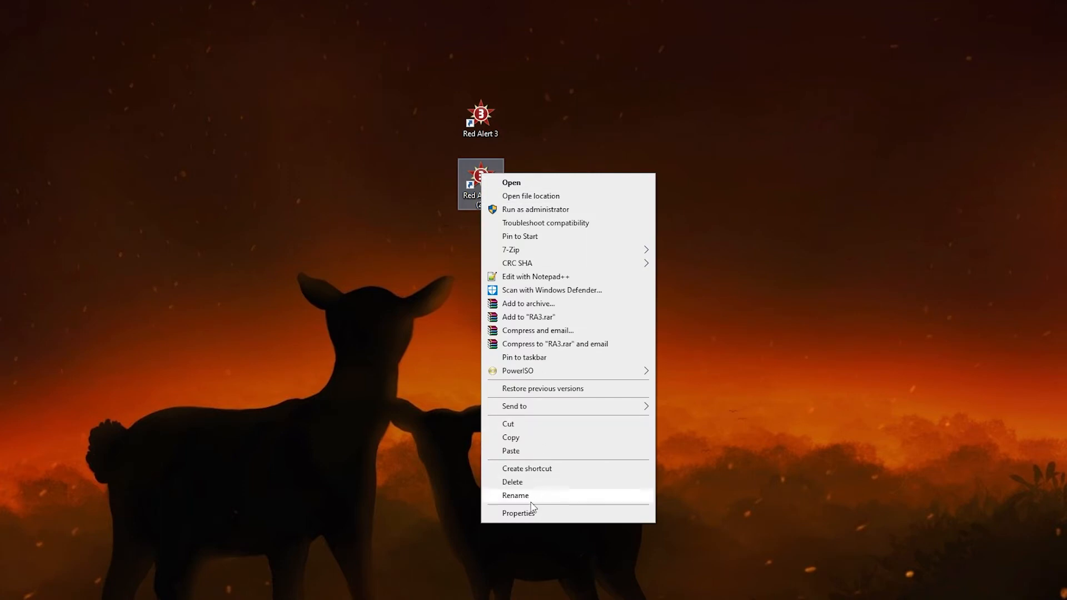
left_click(519, 512)
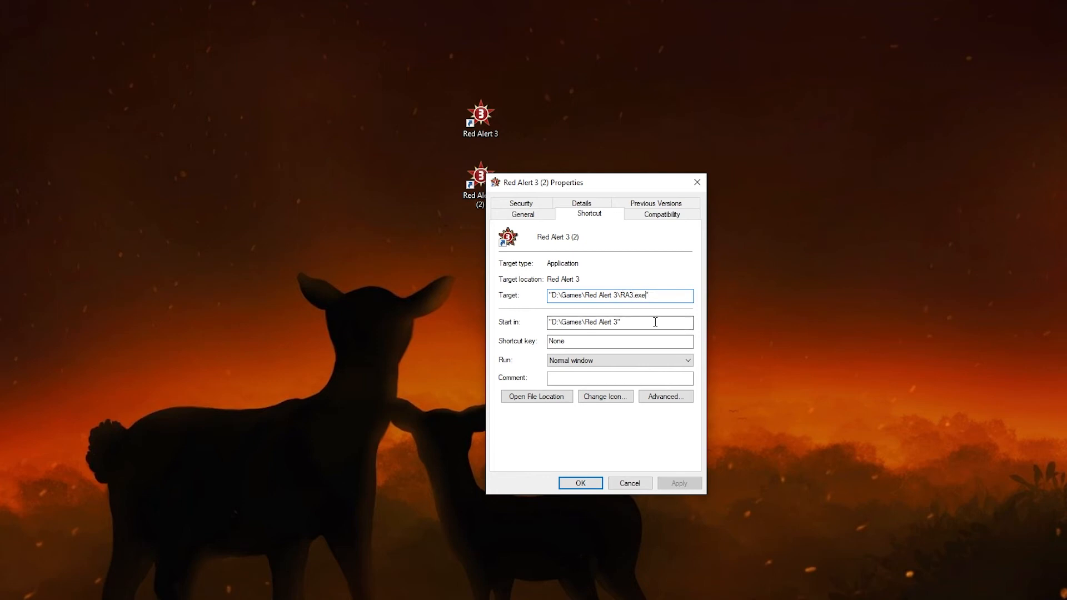
type("-")
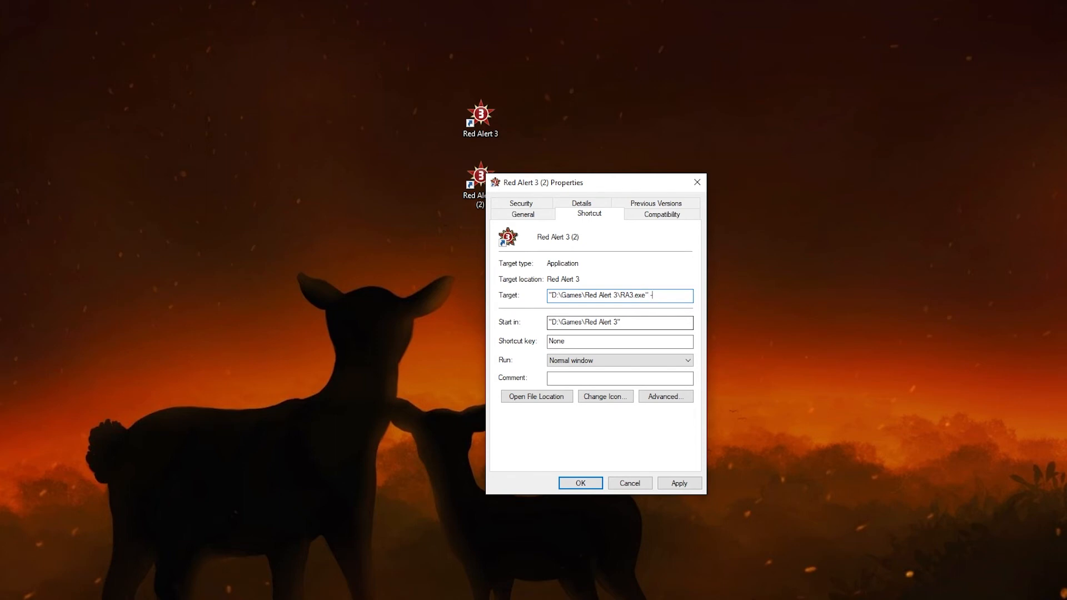
type("-ui")
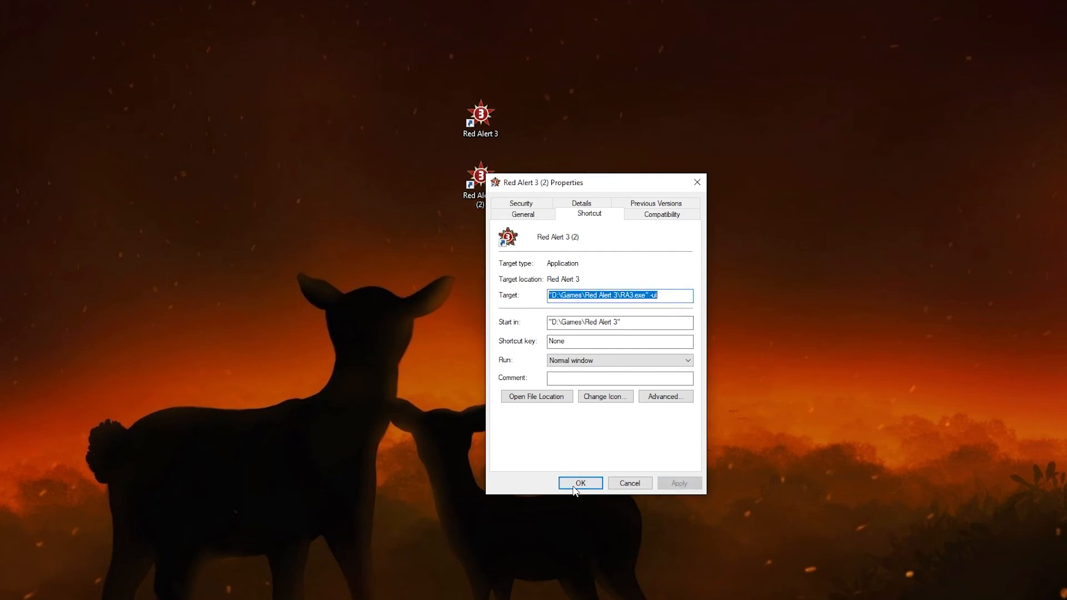
left_click(579, 482)
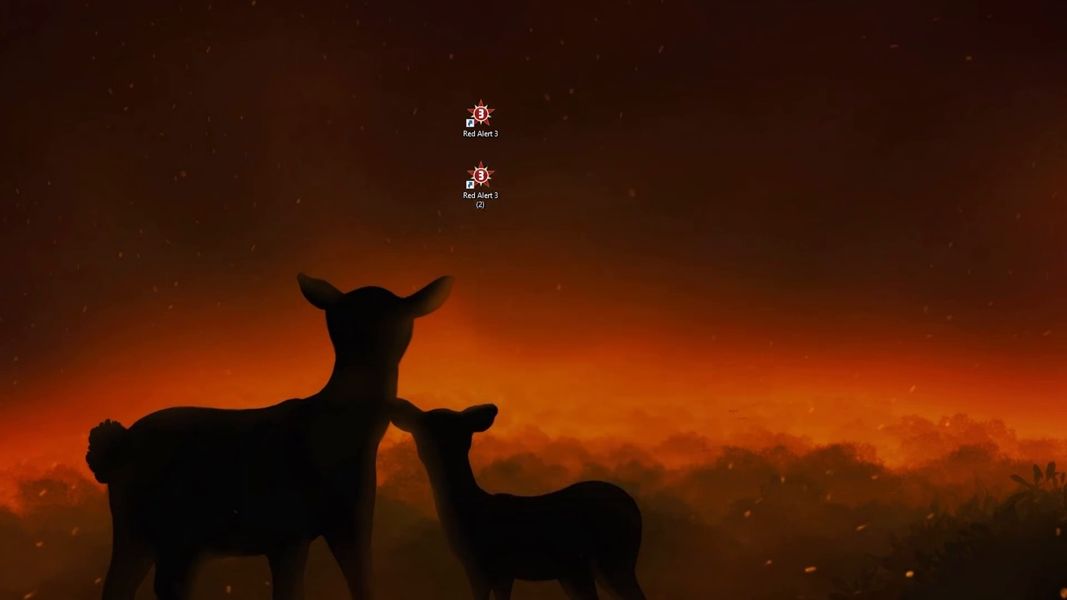
double_click(480, 113)
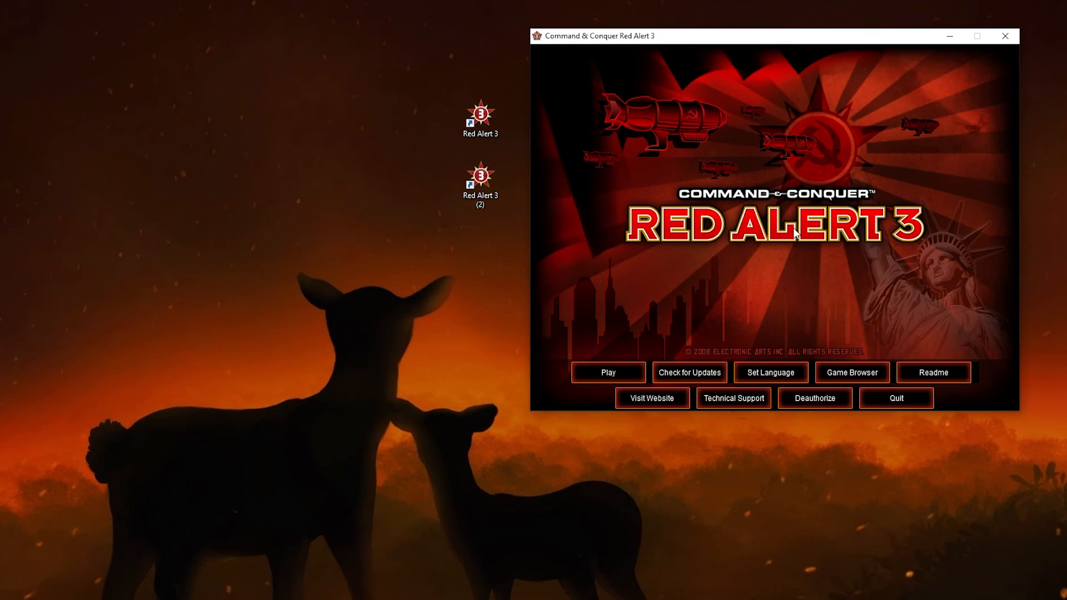
left_click(851, 372)
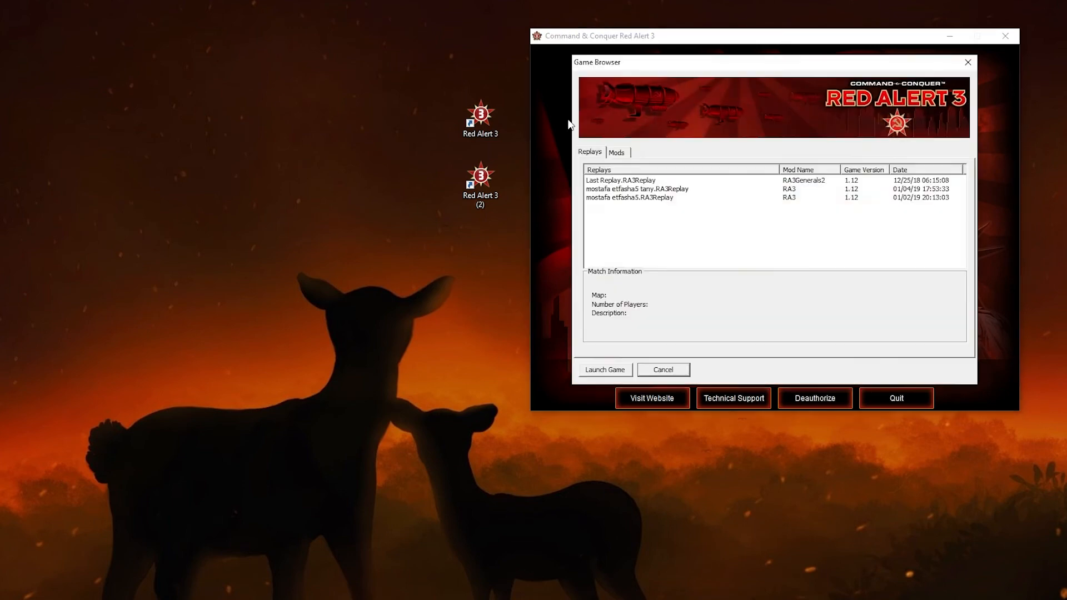
left_click(616, 151)
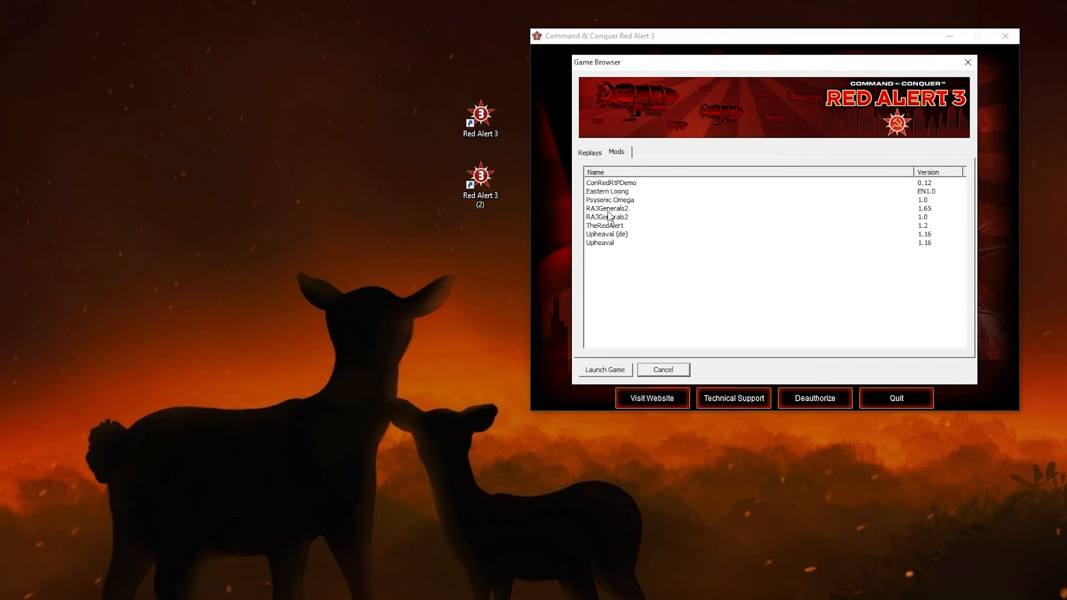
left_click(607, 216)
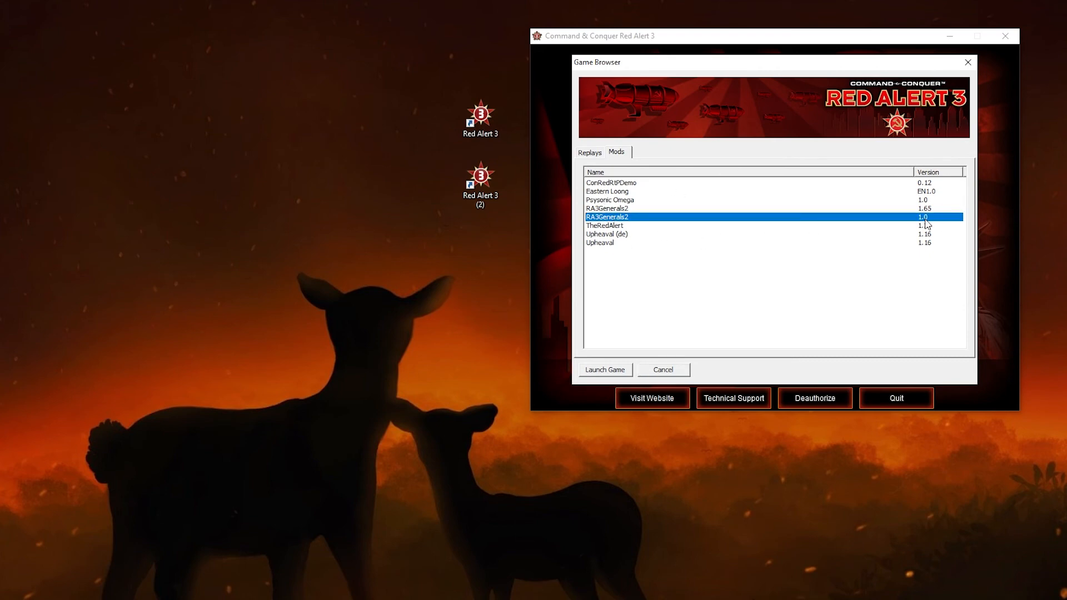
left_click(606, 208)
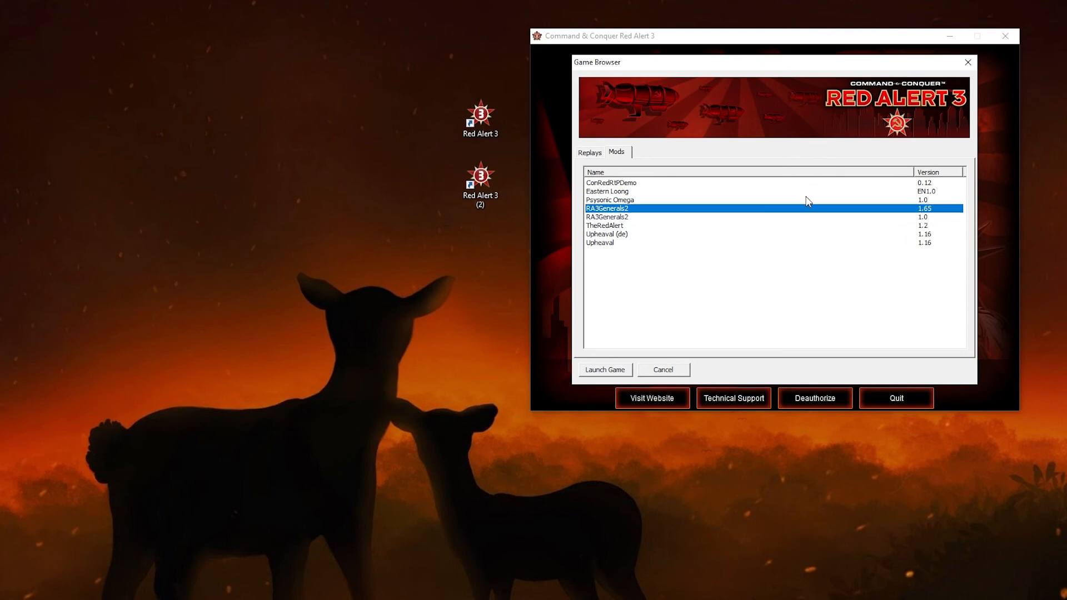
left_click(769, 281)
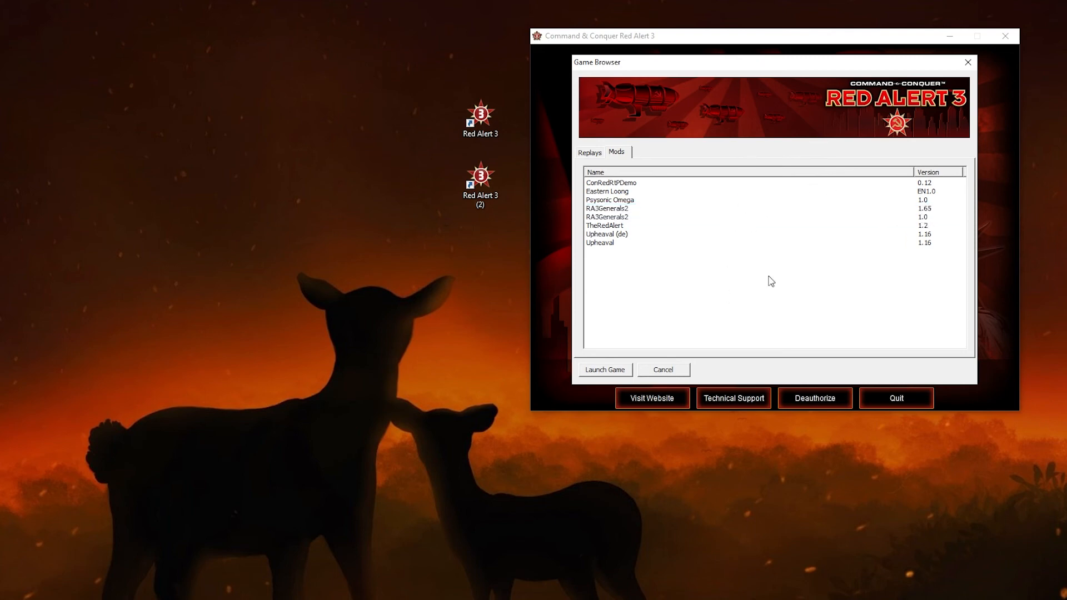
left_click(606, 208)
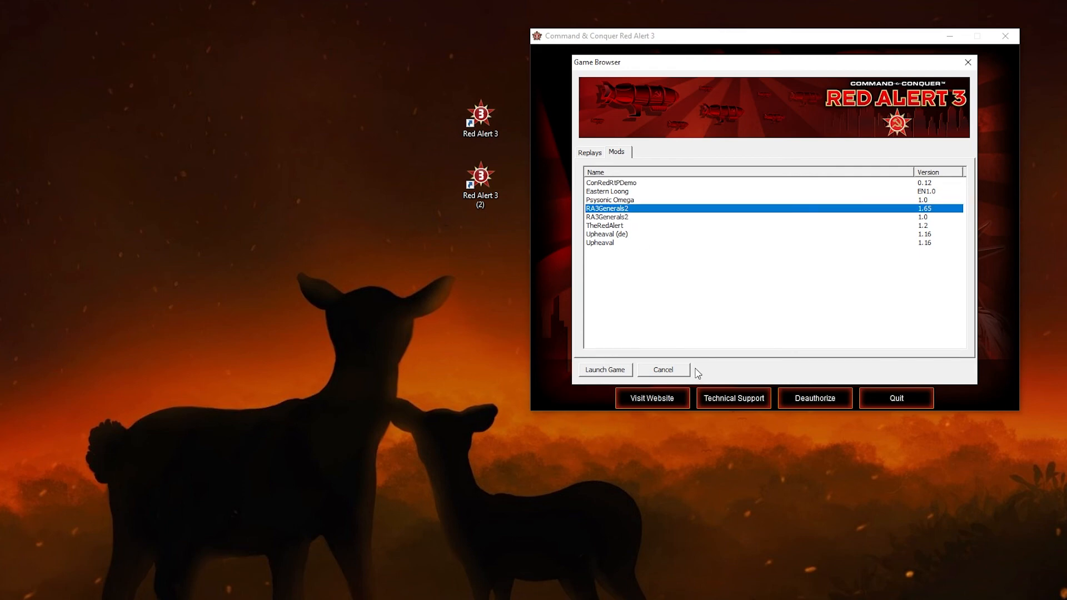
left_click(895, 398)
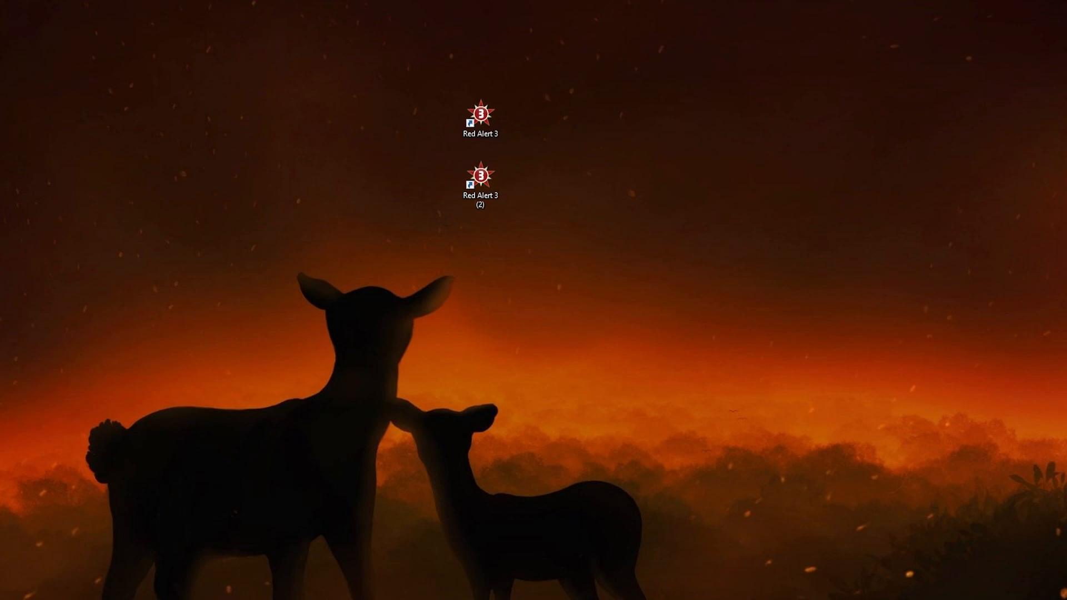
mouse_move(654, 185)
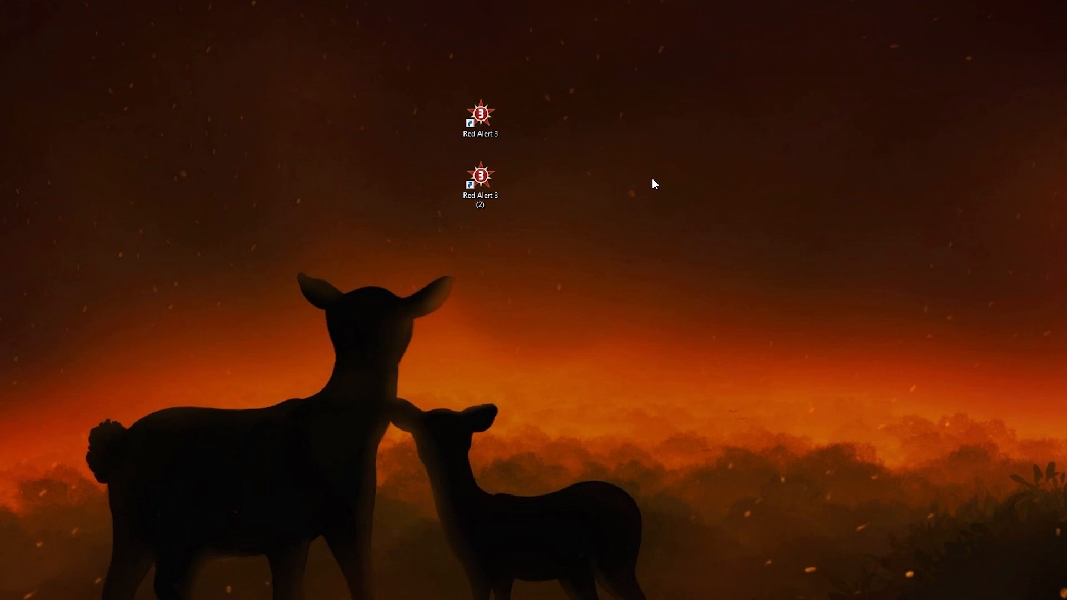